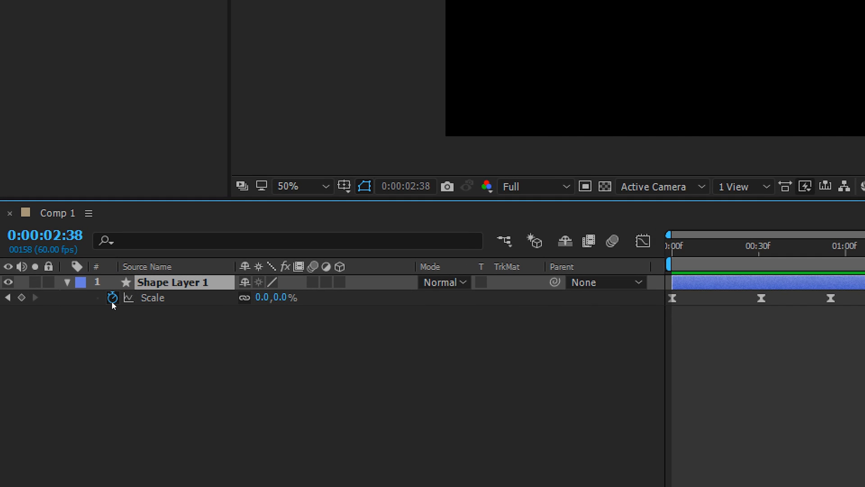
pyautogui.moveTo(111, 298)
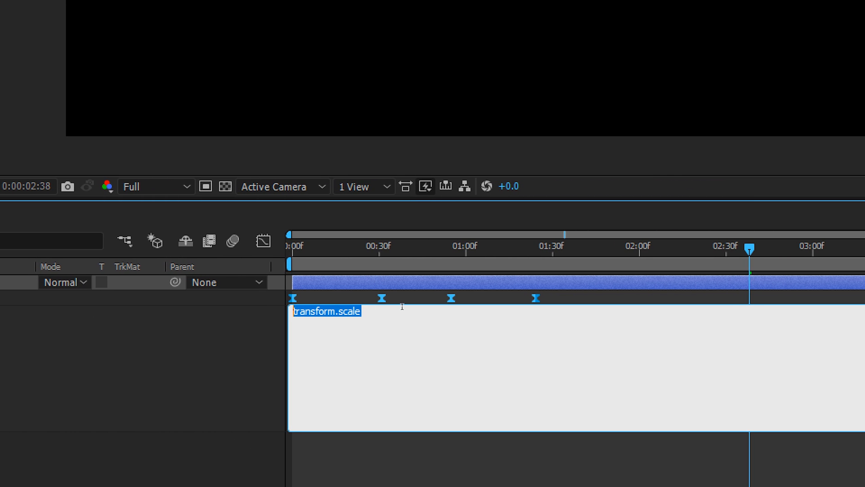
pyautogui.moveTo(383, 302)
pyautogui.write('LoopOut')
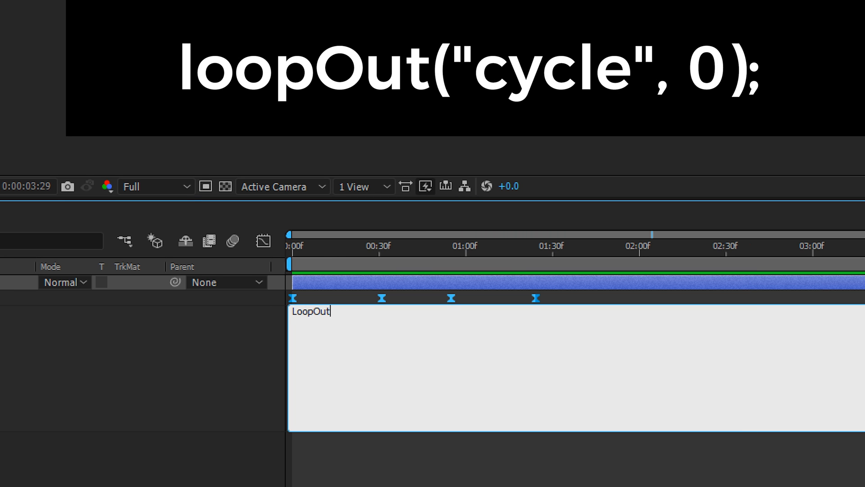
# Write loopOut("cycle",0) as the Scale expression so the scale keyframes repeat endlessly
pyautogui.write('(')
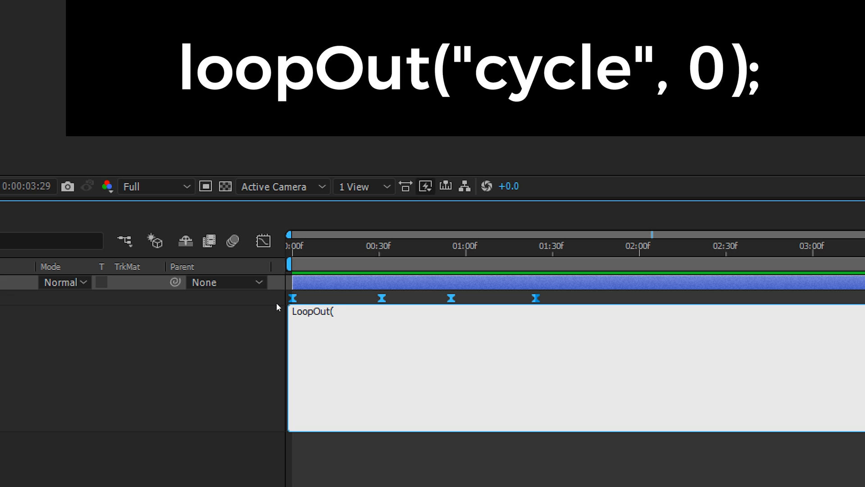
pyautogui.write('"cycle')
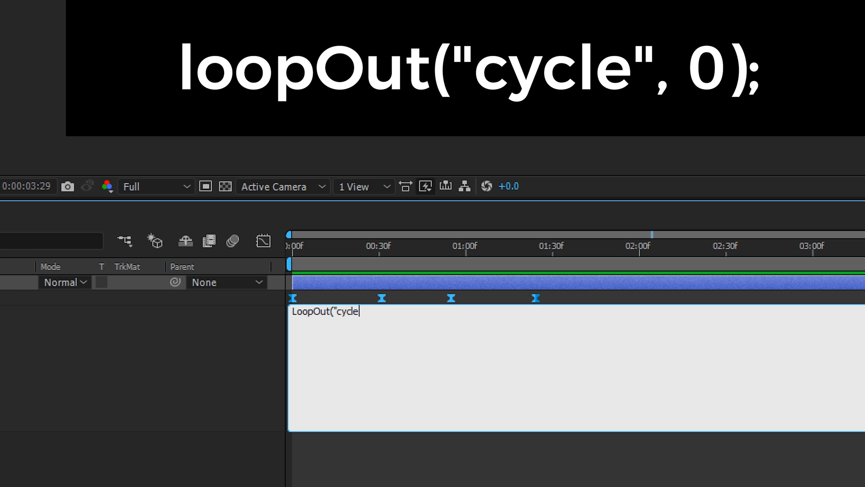
pyautogui.write('",')
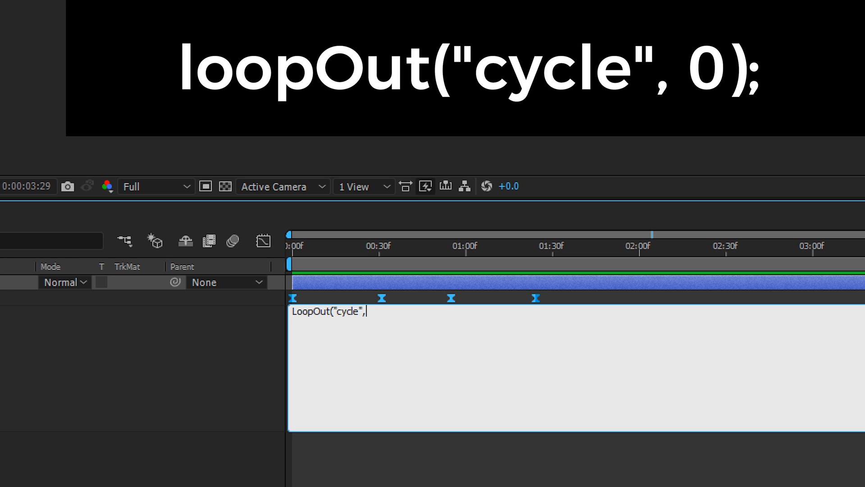
pyautogui.write('0)')
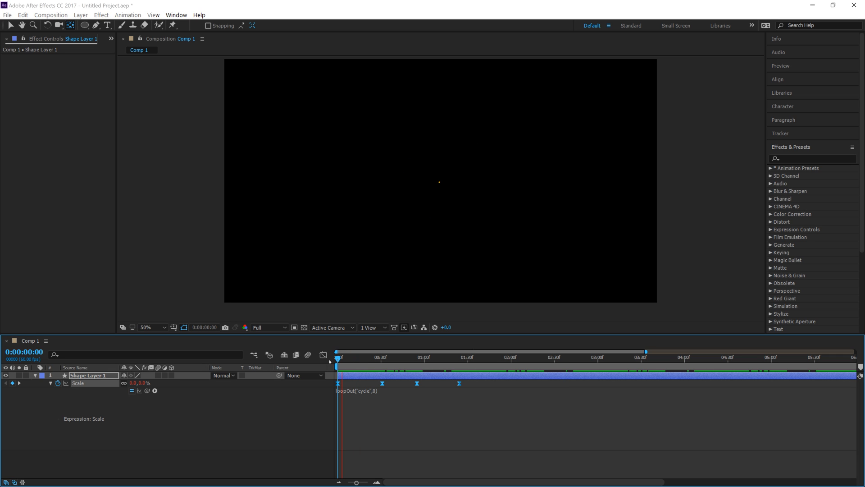
pyautogui.click(510, 357)
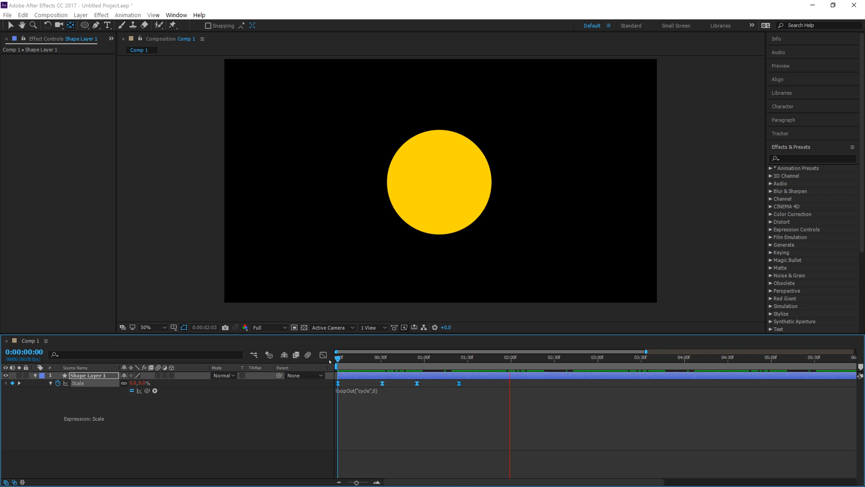
pyautogui.click(633, 357)
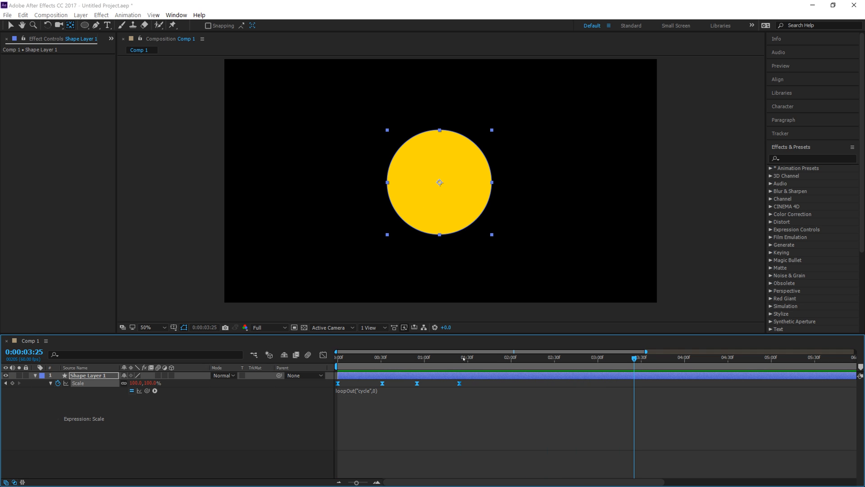
pyautogui.click(493, 352)
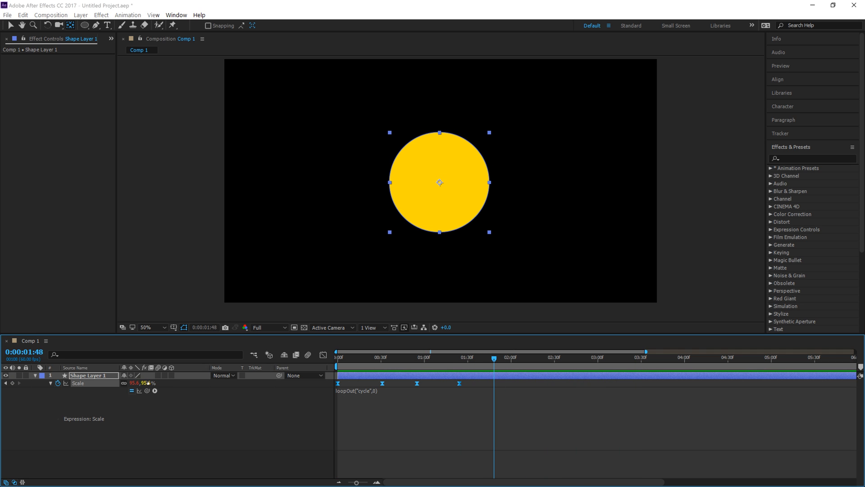